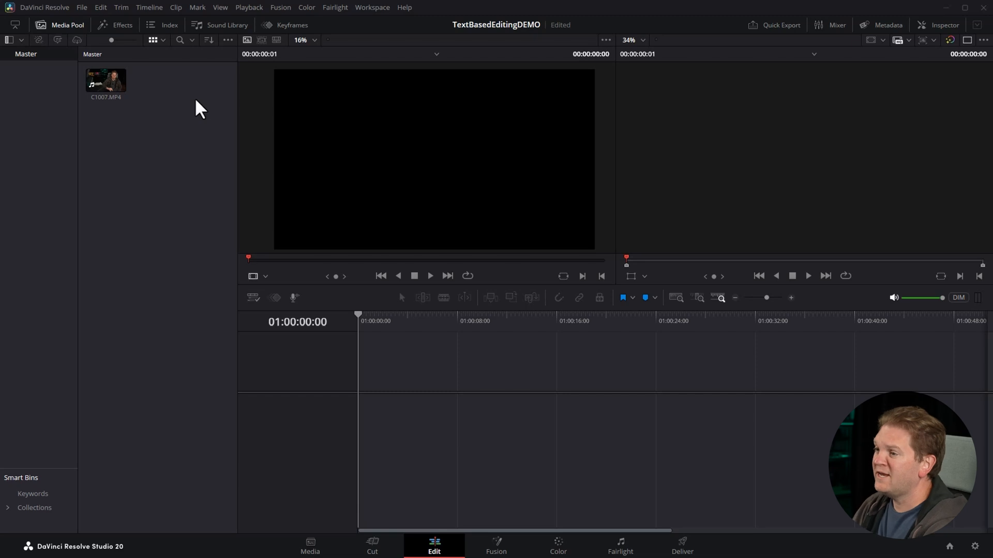
Create Timeline 1 from the C1007.MP4 clip via the Media Pool context menu.
right_click(105, 81)
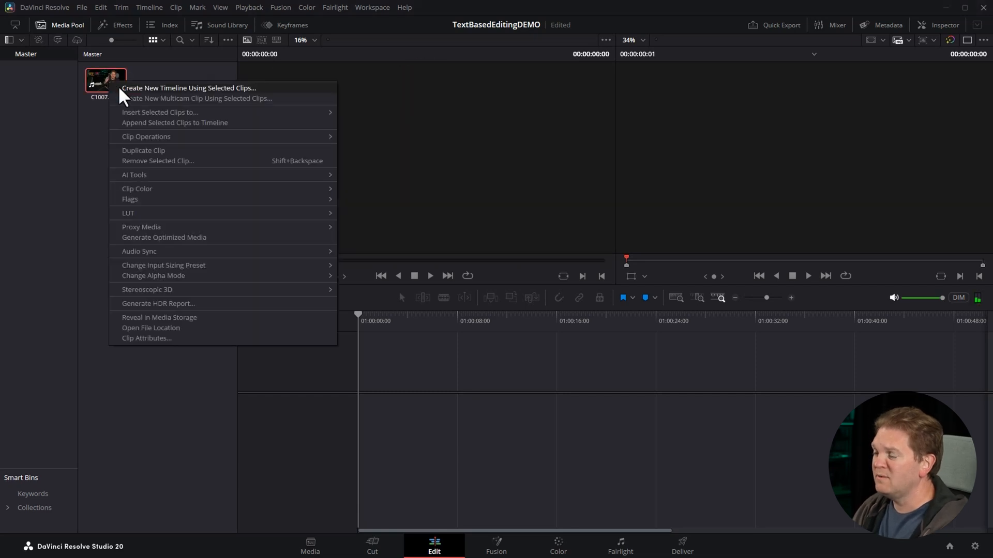
click(188, 88)
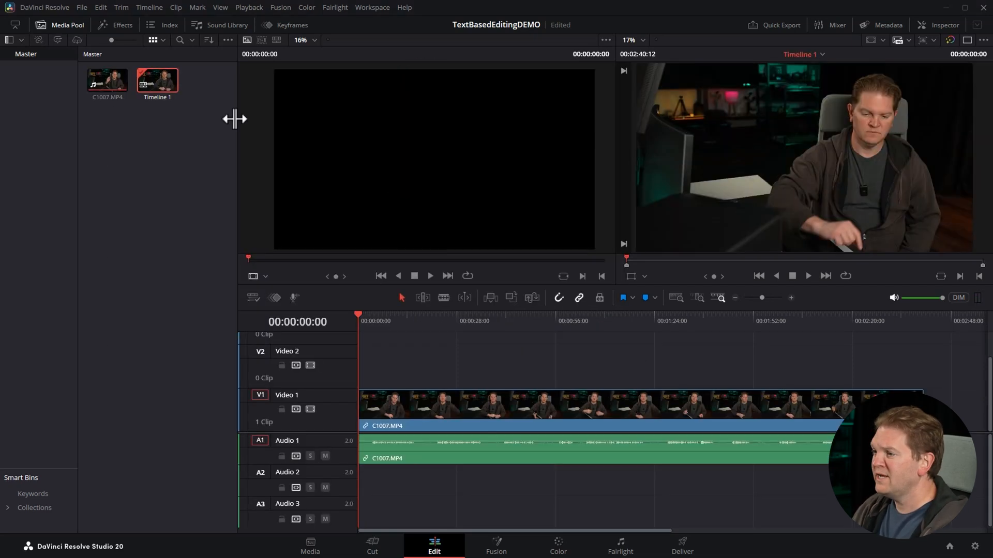
Run AI audio transcription on Timeline 1 to get its time-stamped transcript.
right_click(156, 78)
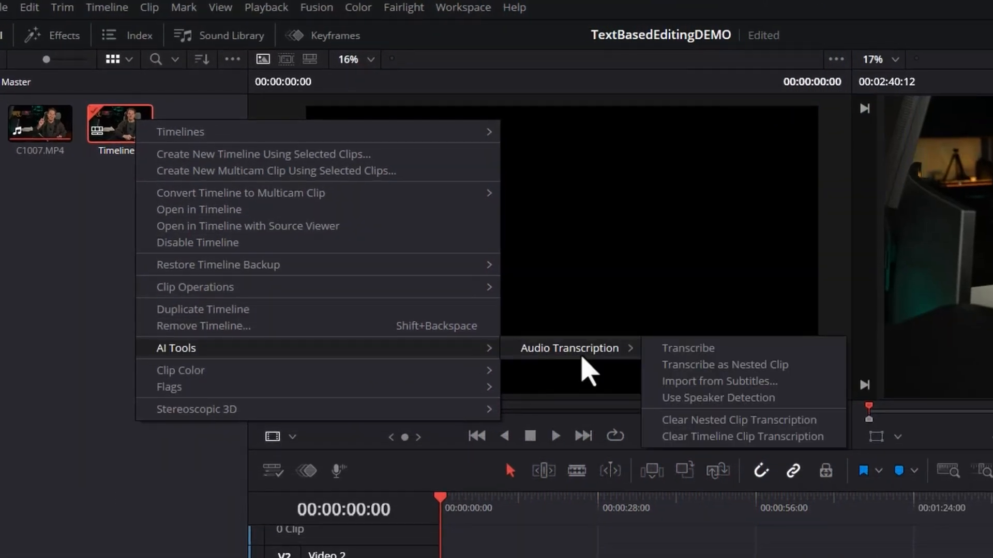
click(688, 347)
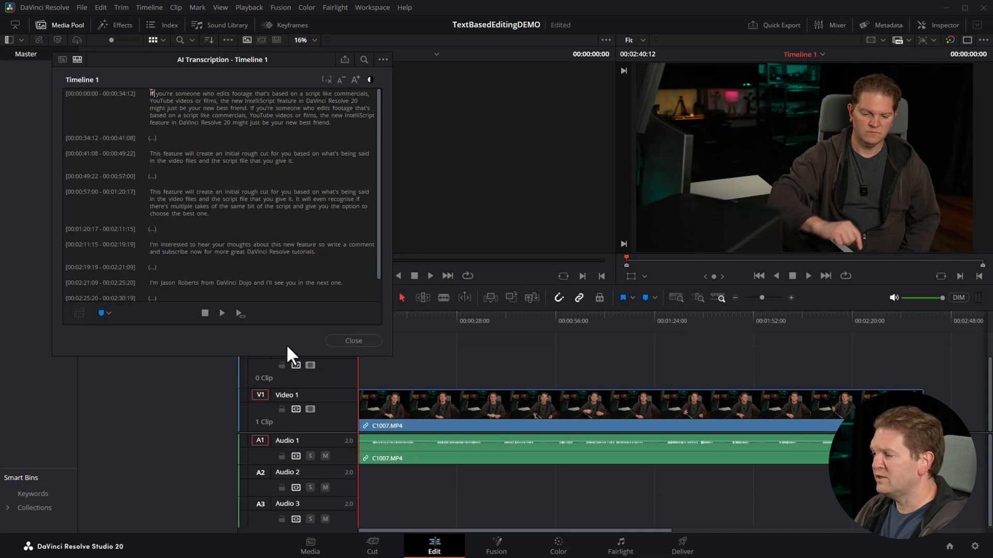
mouse_move(391, 357)
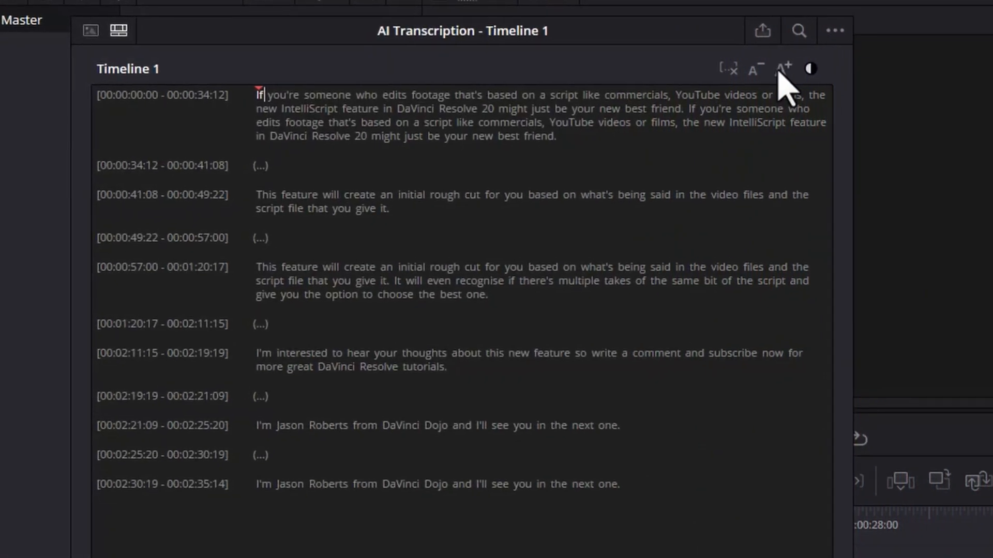
Enlarge the transcript text twice with A+ for easier reading.
click(786, 68)
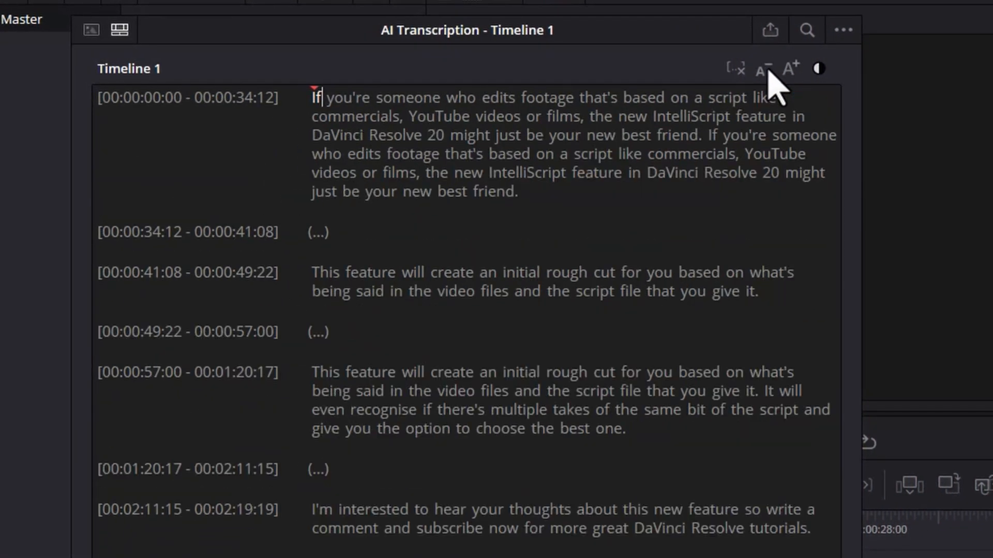
click(790, 68)
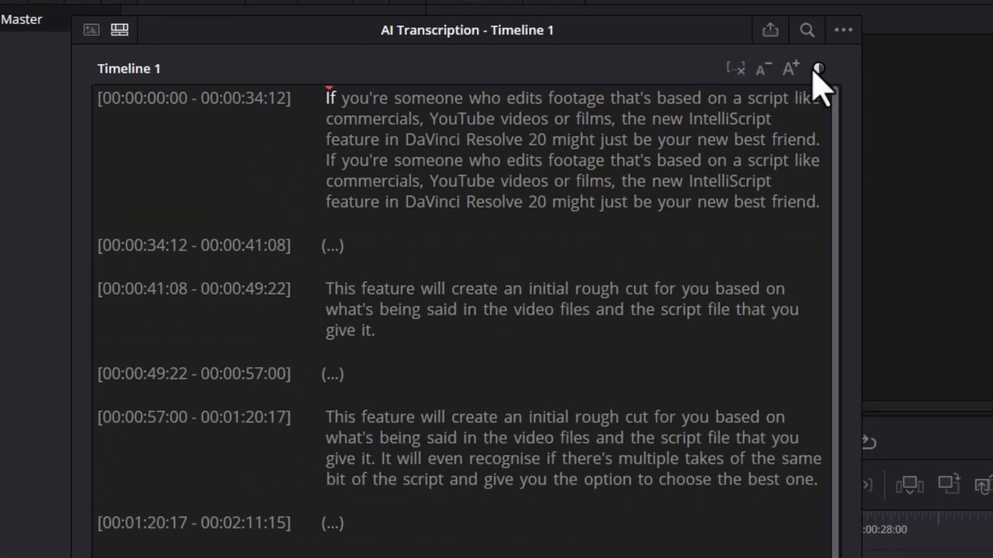
mouse_move(830, 86)
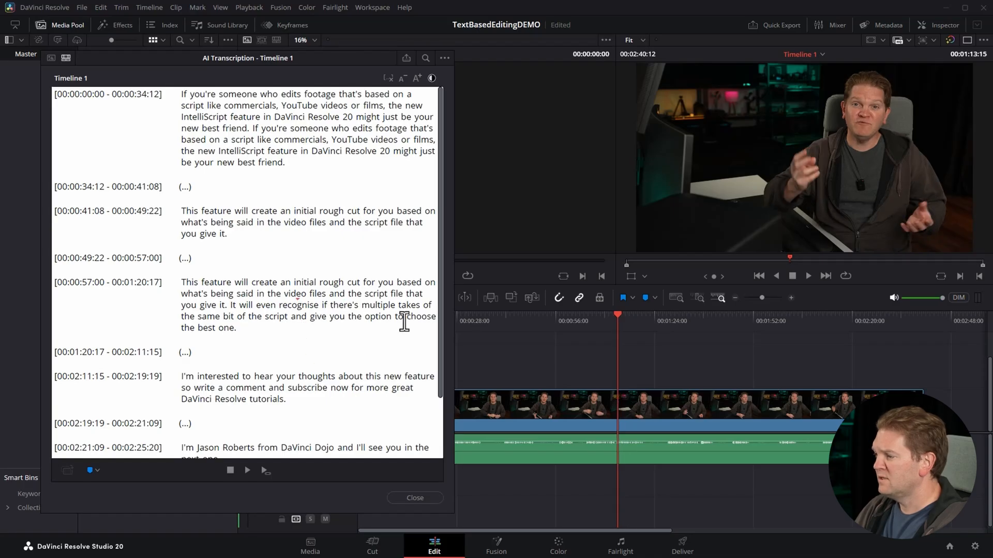
Delete the first 'This feature will create an initial rough cut' take, leaving a gap.
click(184, 186)
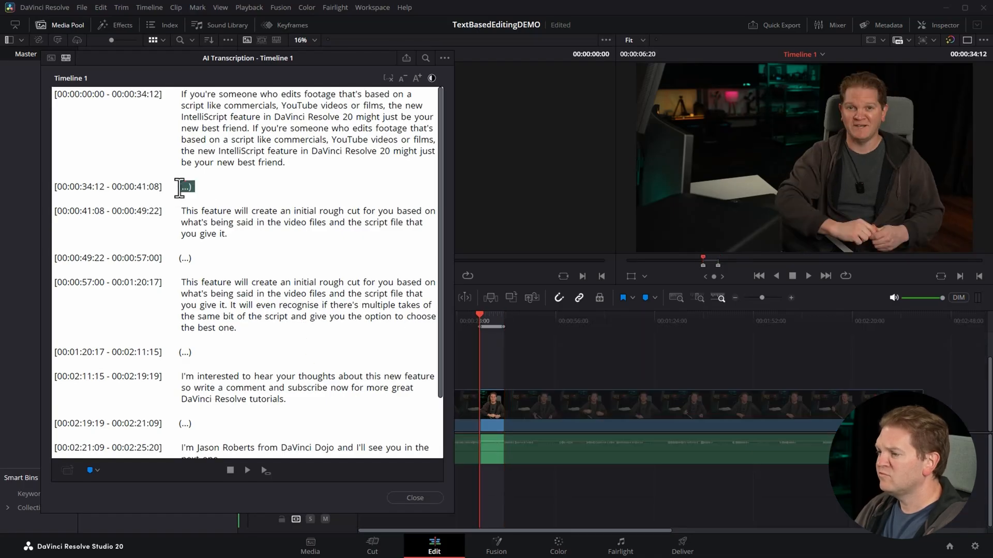
mouse_move(227, 212)
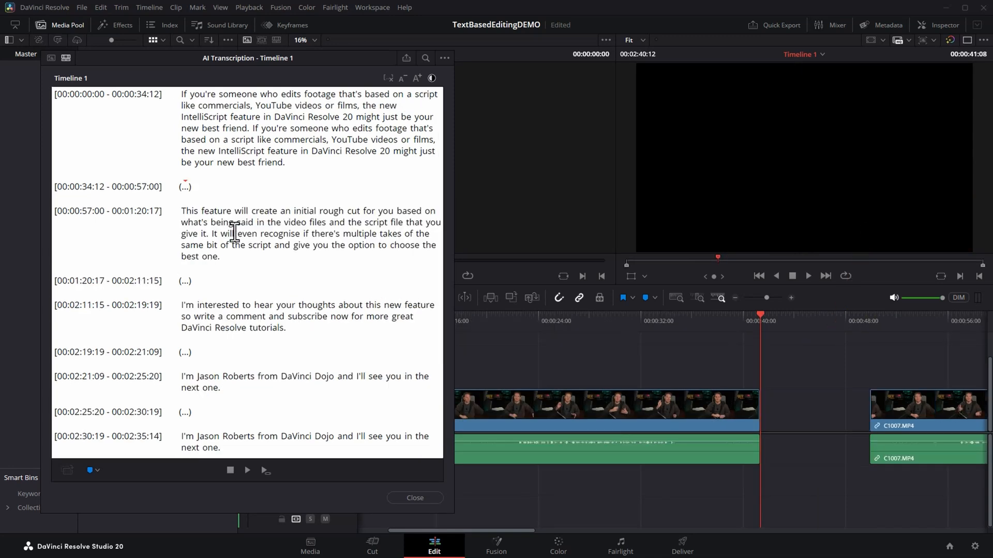
click(187, 186)
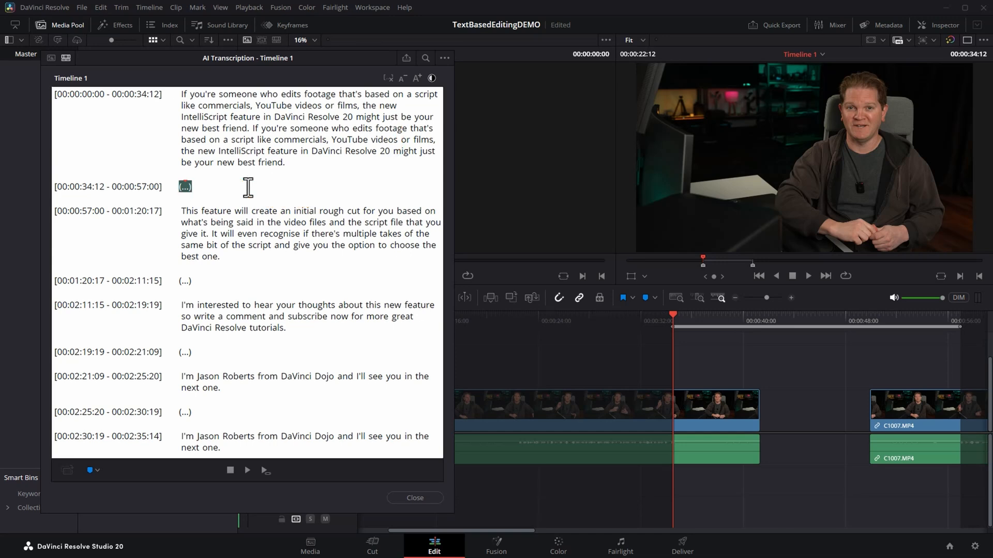
click(417, 77)
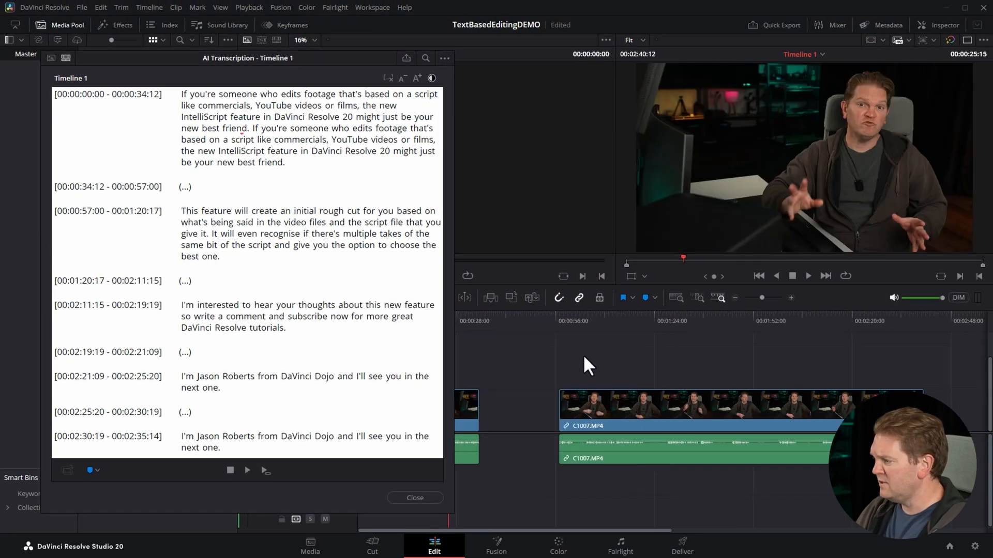
Remove all silent portions, then delete the repeated intro sentence and sign-off.
click(959, 58)
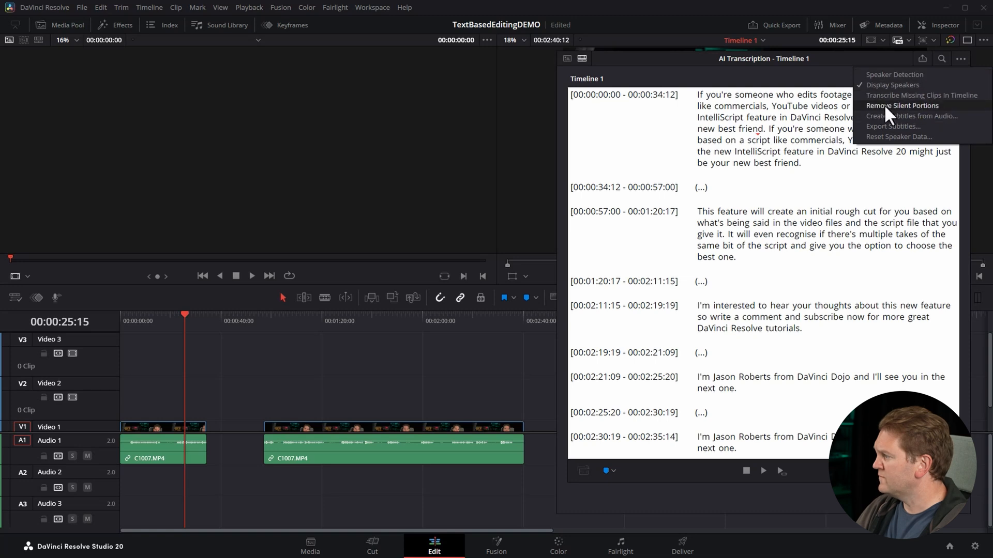
mouse_move(956, 115)
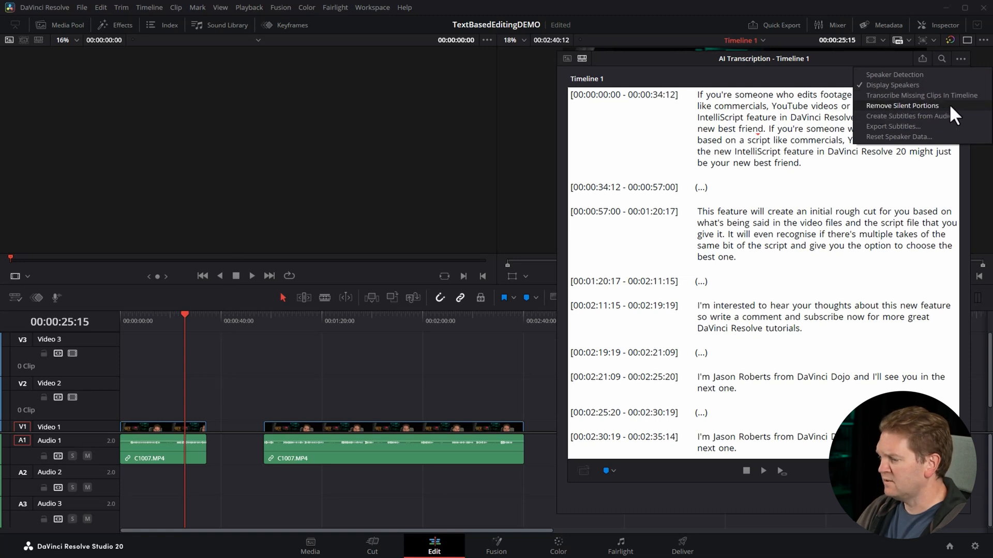
click(902, 106)
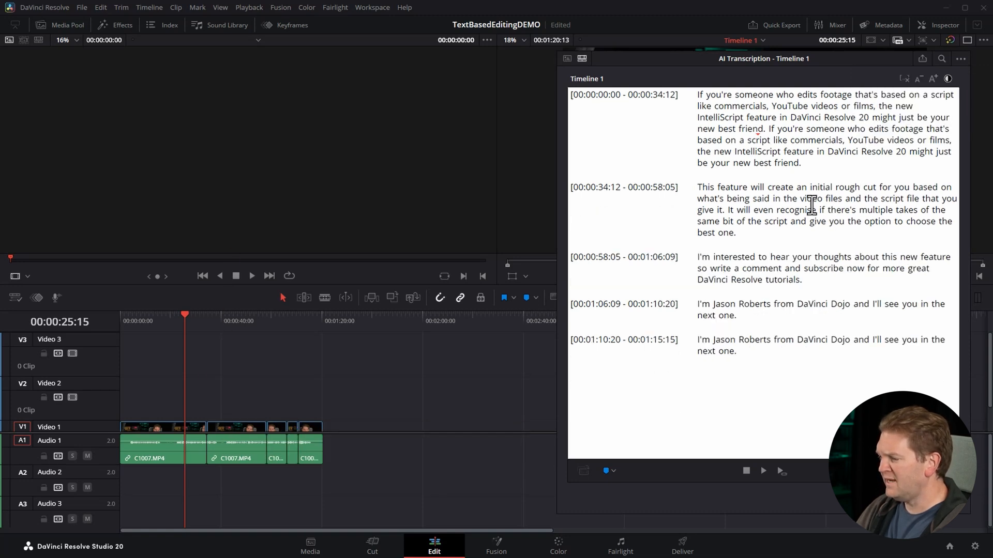
click(820, 309)
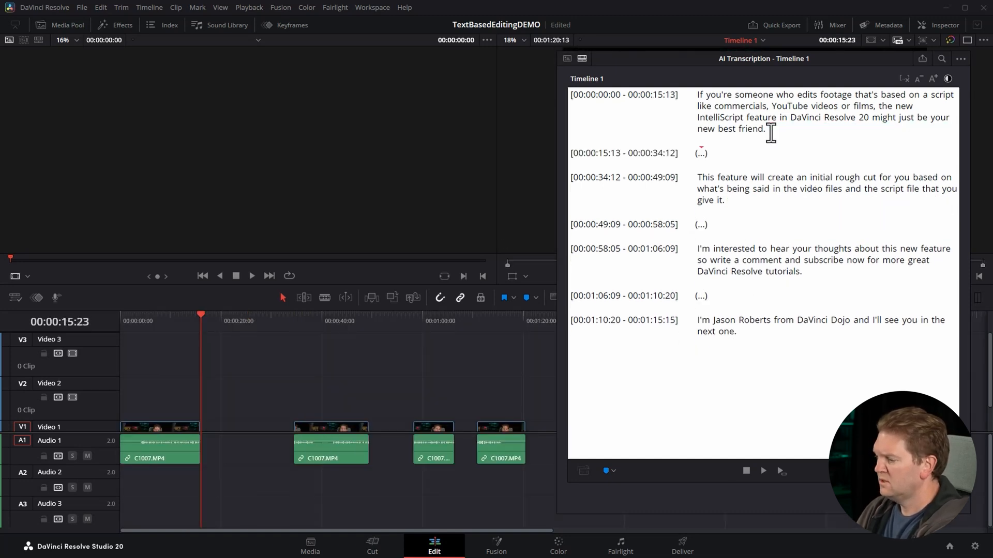
mouse_move(316, 404)
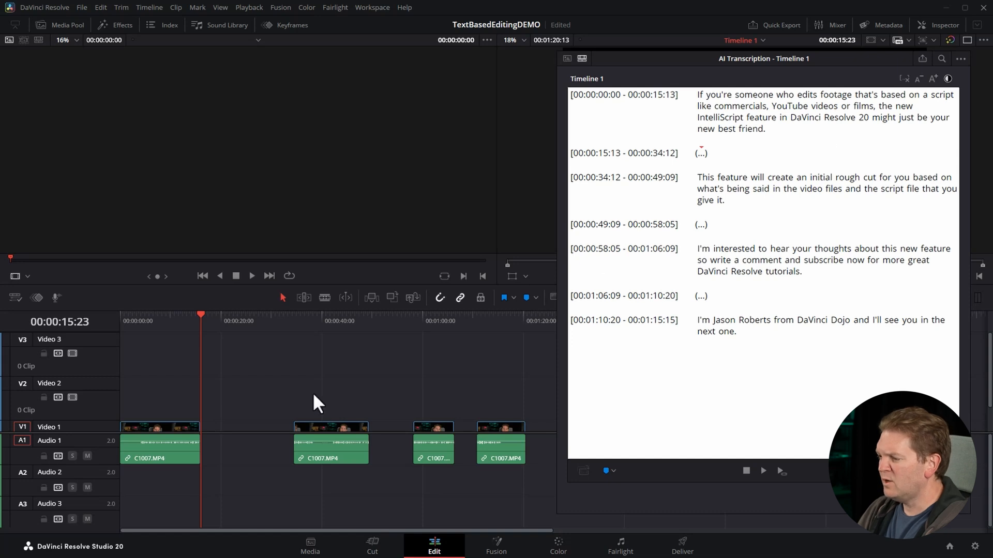
mouse_move(113, 40)
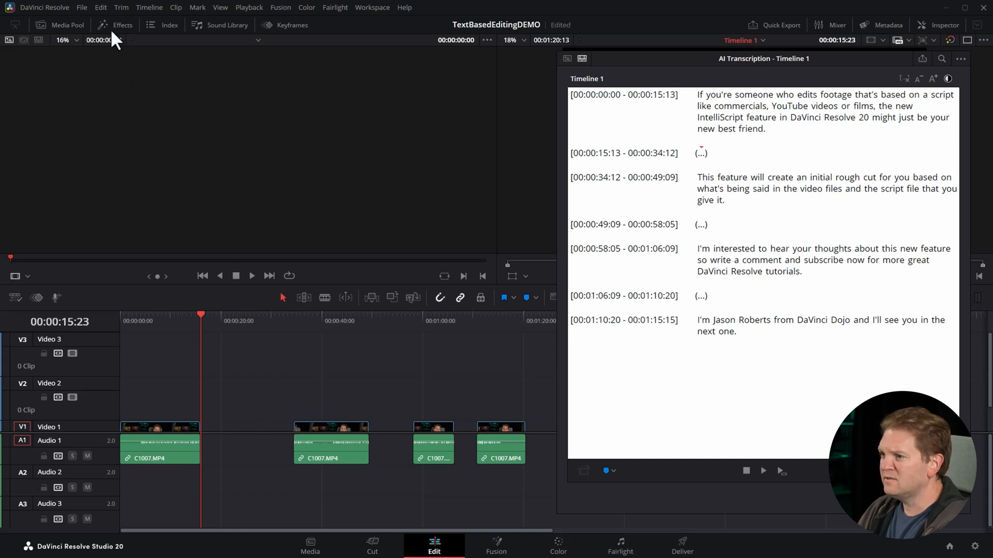
Delete all gaps so the four remaining clips play back-to-back.
click(101, 8)
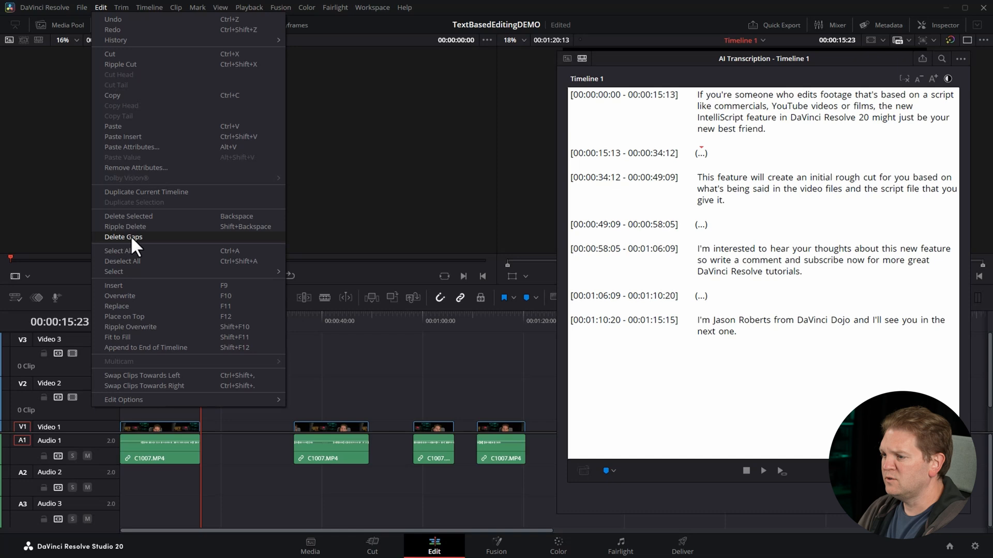
click(123, 236)
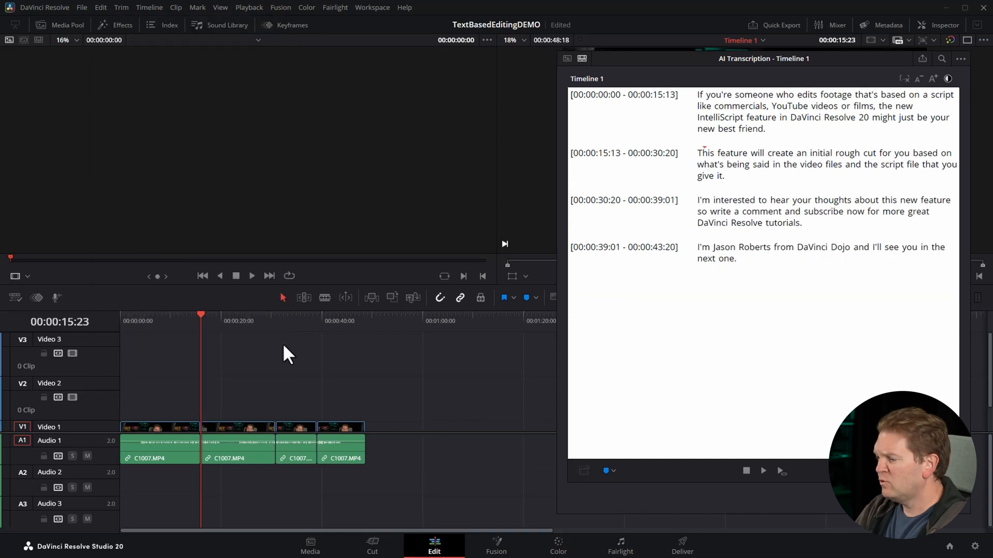